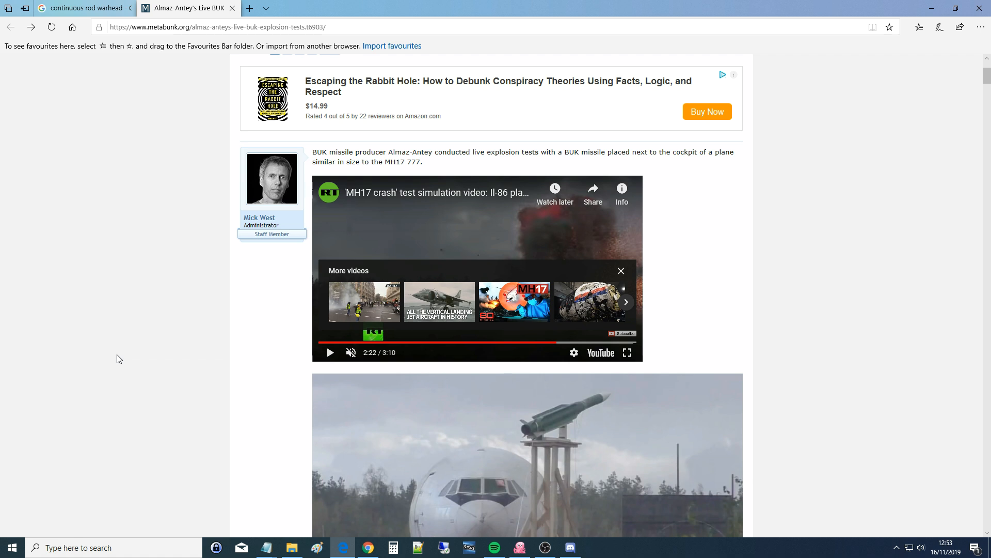
{"action": "mouse_move", "coordinate": [446, 304]}
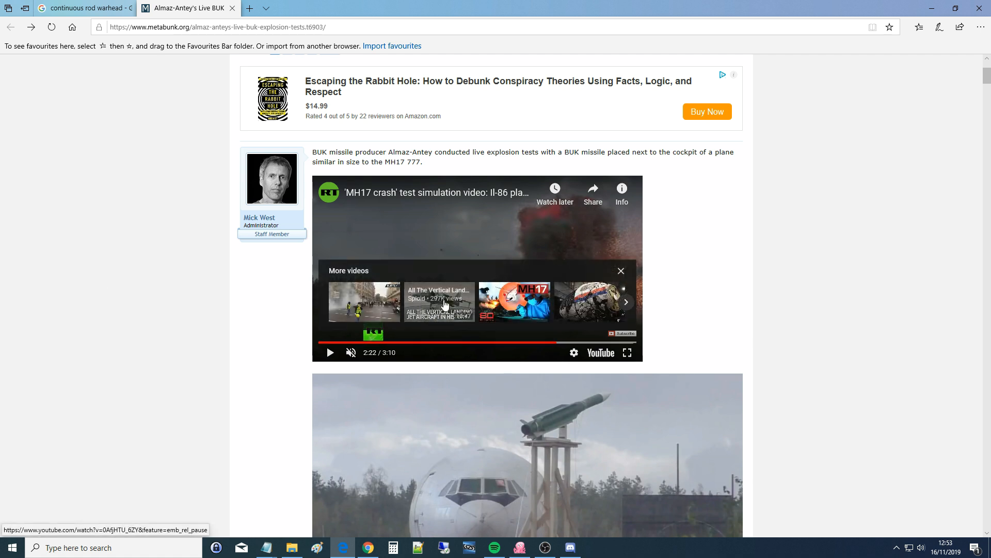
{"action": "scroll", "scroll_direction": "down", "scroll_amount": 3}
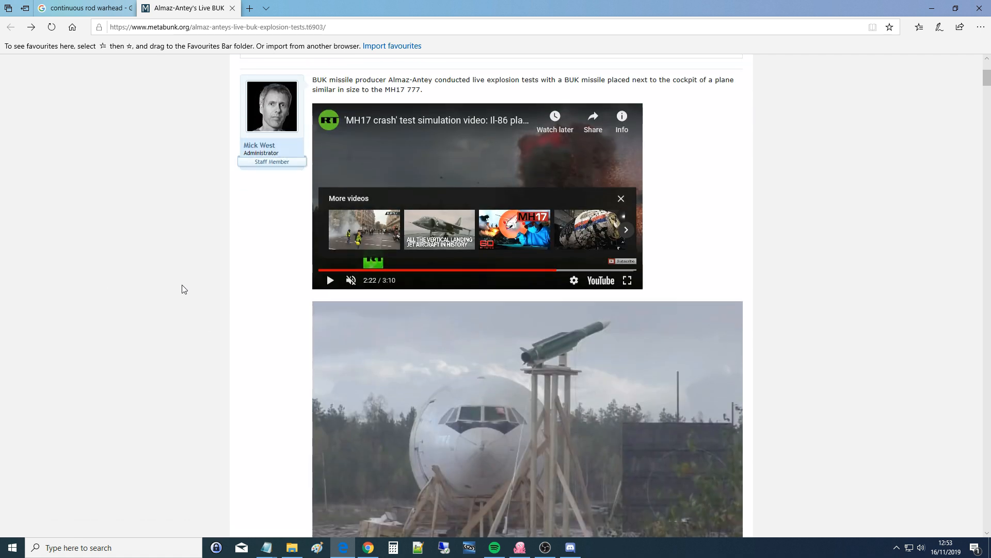
{"action": "scroll", "scroll_direction": "down", "scroll_amount": 3}
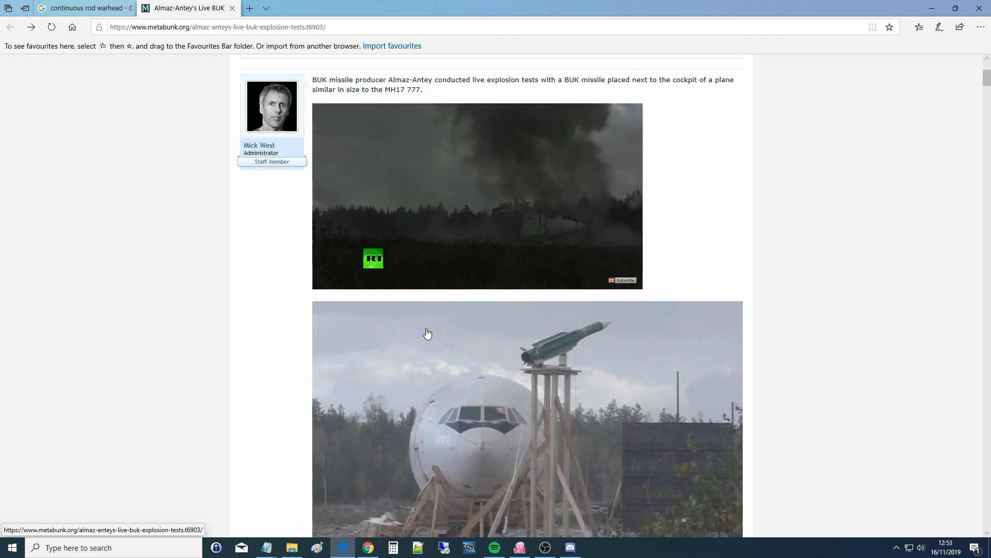
{"action": "scroll", "scroll_direction": "down", "scroll_amount": 3}
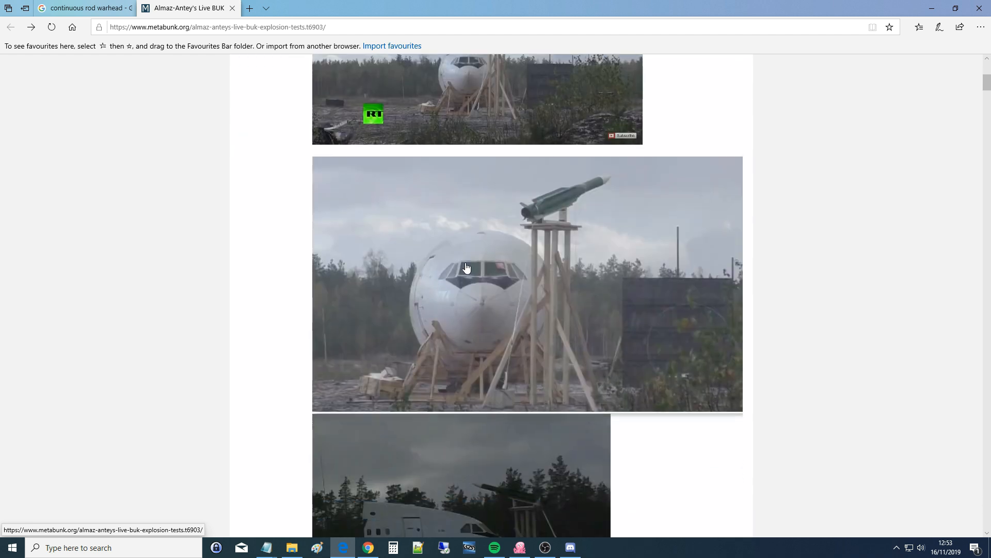
{"action": "scroll", "scroll_direction": "down", "scroll_amount": 3}
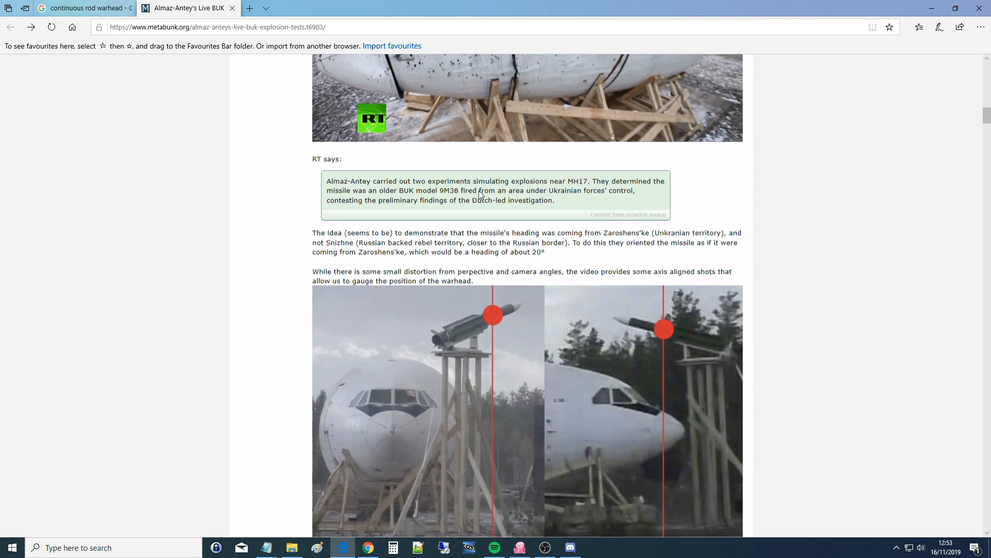
{"action": "scroll", "scroll_direction": "down", "scroll_amount": 3}
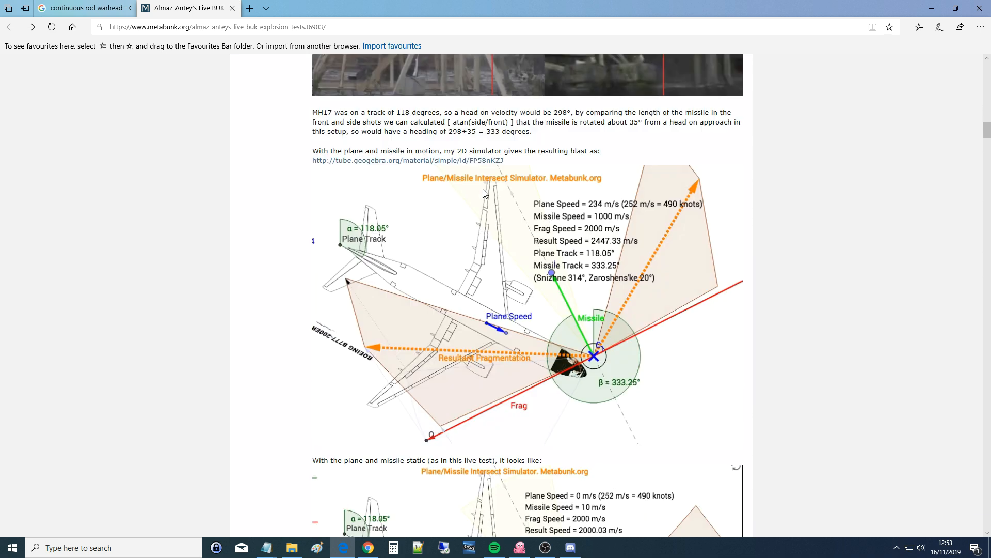
{"action": "scroll", "scroll_direction": "down", "scroll_amount": 3}
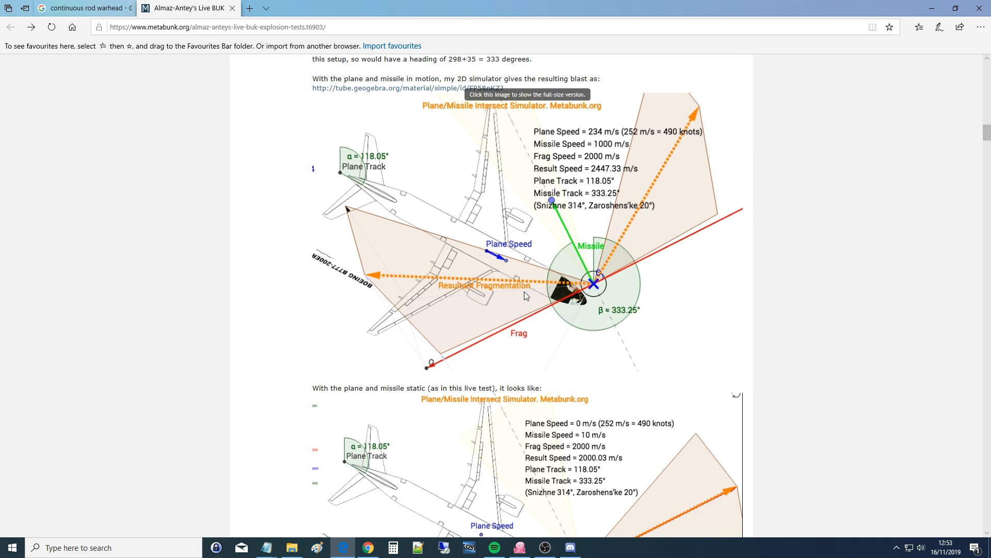
{"action": "mouse_move", "coordinate": [579, 266]}
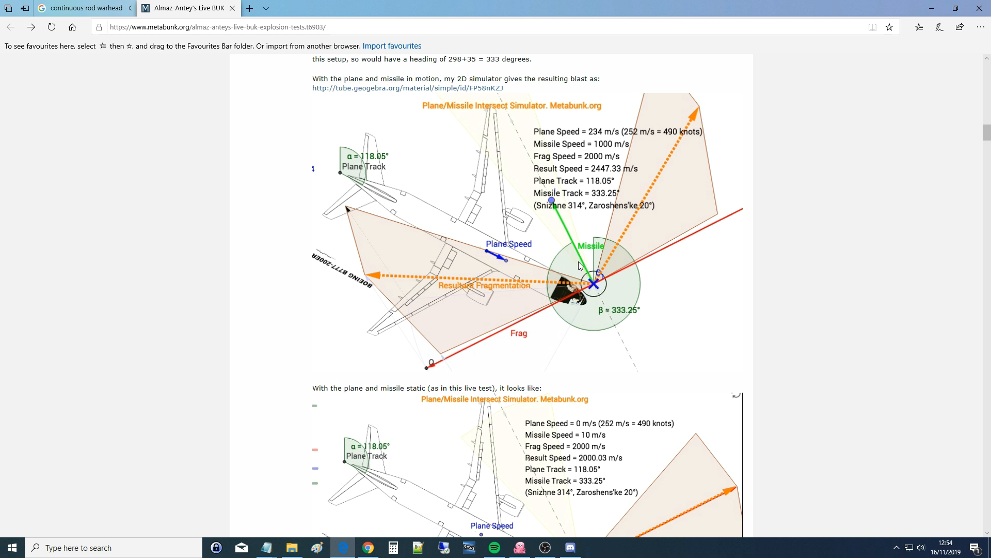
{"action": "mouse_move", "coordinate": [362, 233]}
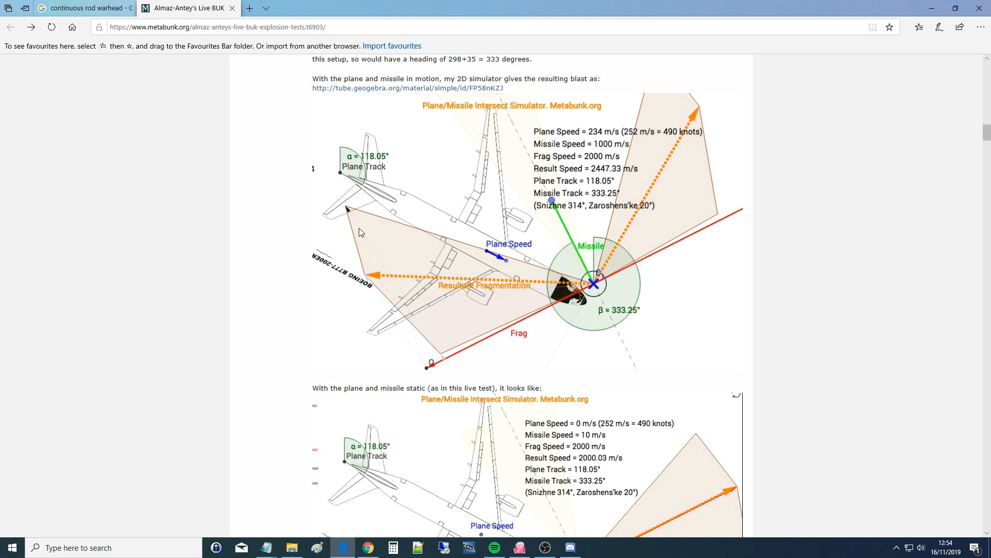
{"action": "mouse_move", "coordinate": [702, 114]}
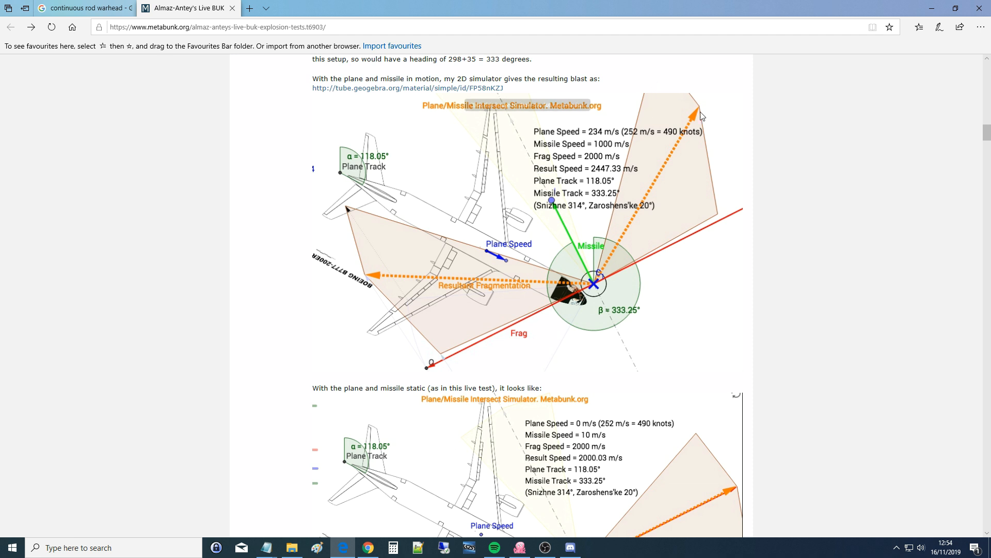
{"action": "mouse_move", "coordinate": [391, 304]}
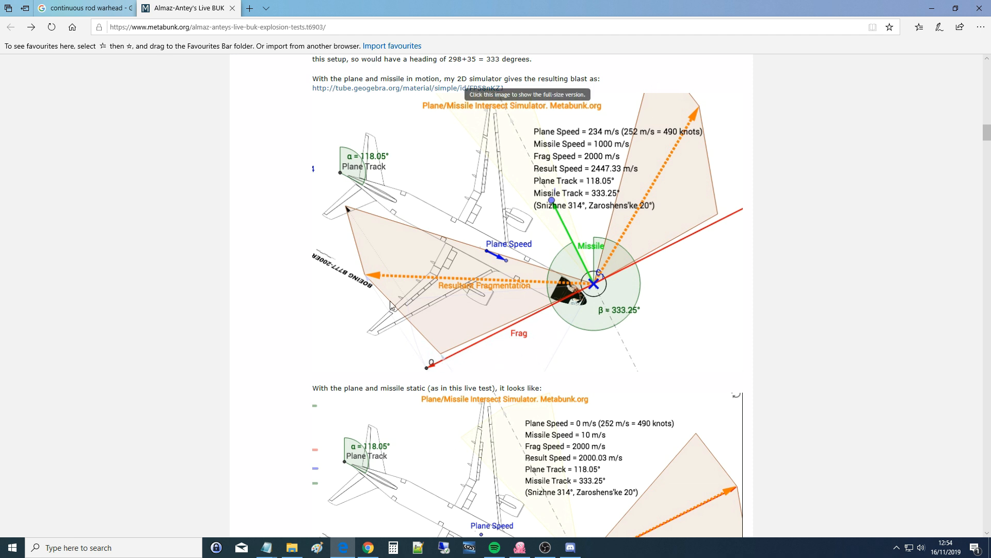
{"action": "mouse_move", "coordinate": [431, 249]}
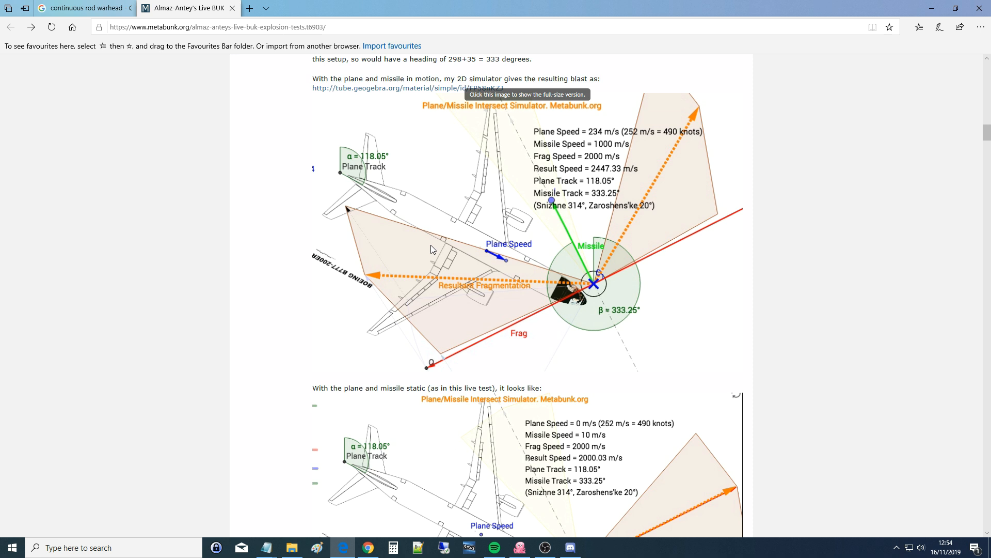
{"action": "mouse_move", "coordinate": [586, 268]}
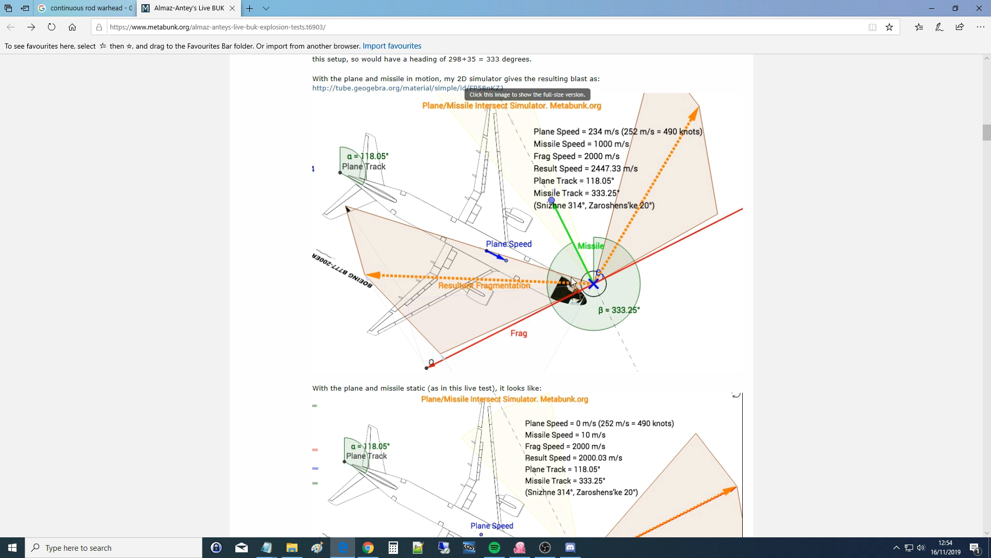
{"action": "mouse_move", "coordinate": [336, 302]}
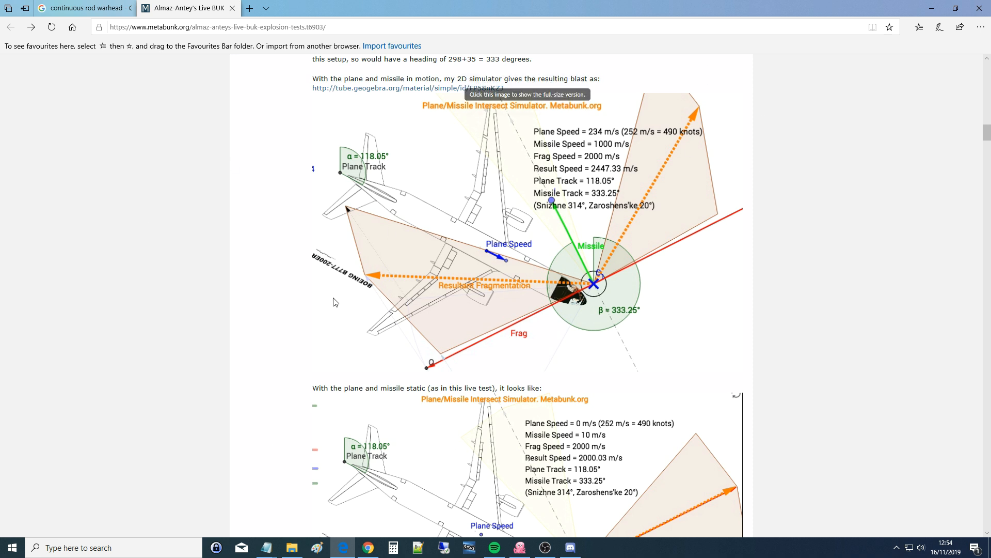
{"action": "mouse_move", "coordinate": [349, 205]}
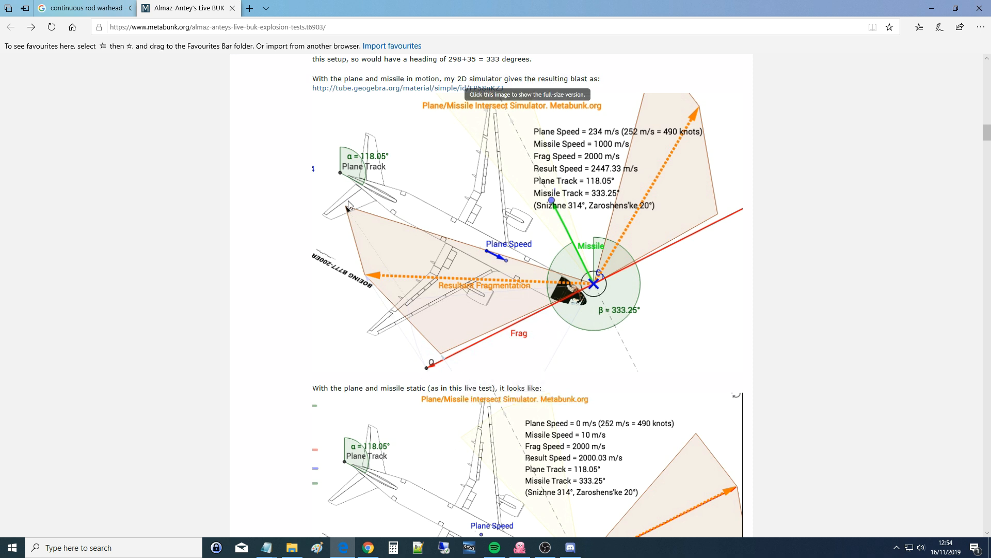
{"action": "mouse_move", "coordinate": [441, 353]}
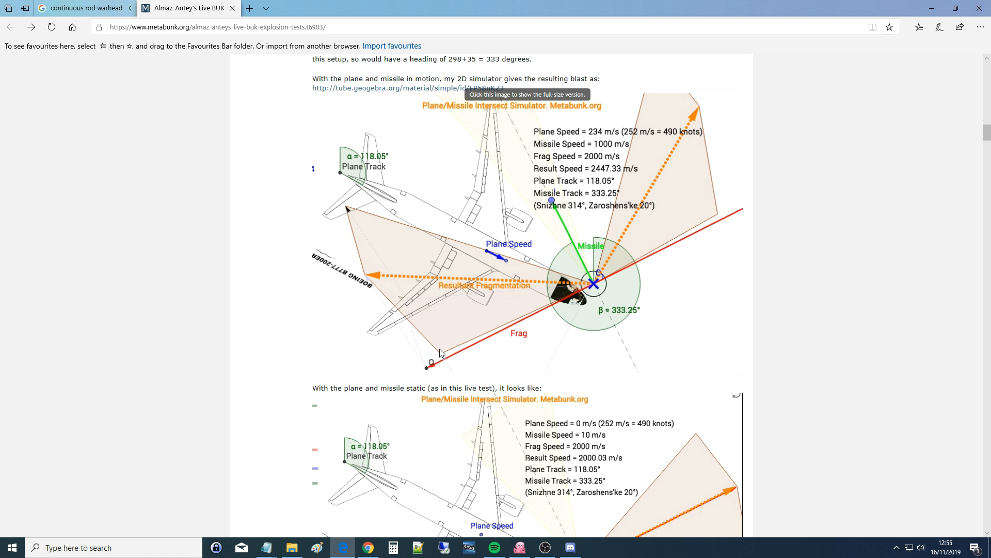
{"action": "scroll", "scroll_direction": "down", "scroll_amount": 3}
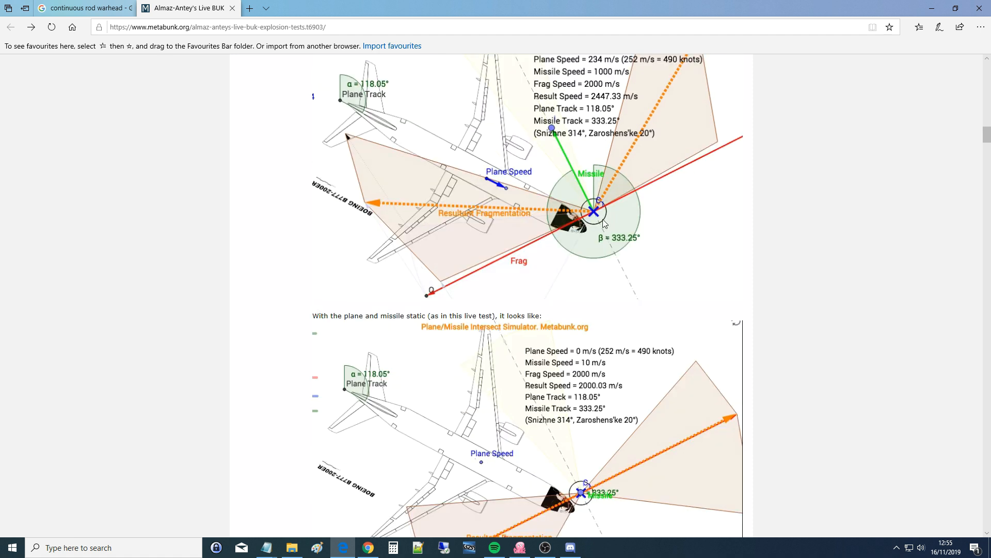
{"action": "mouse_move", "coordinate": [574, 229]}
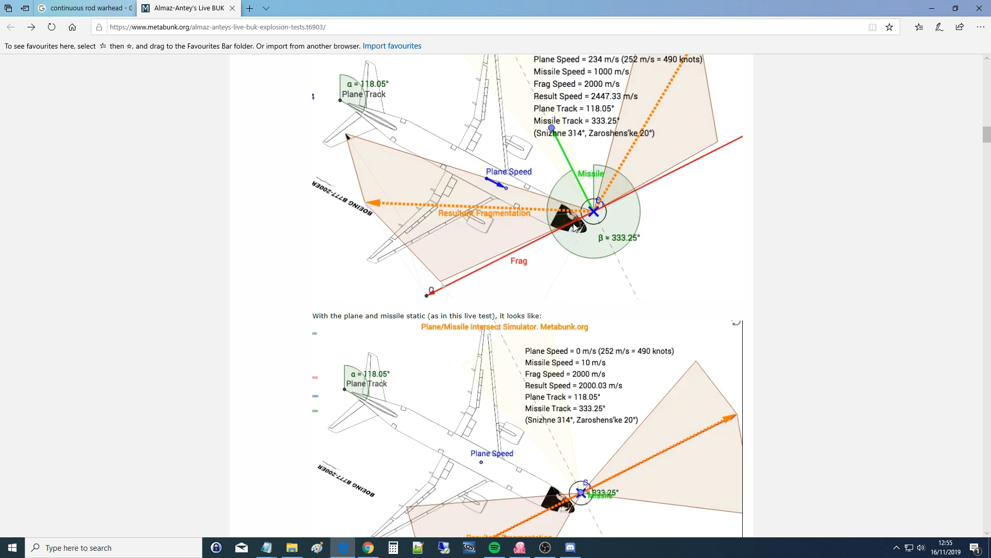
{"action": "mouse_move", "coordinate": [375, 203]}
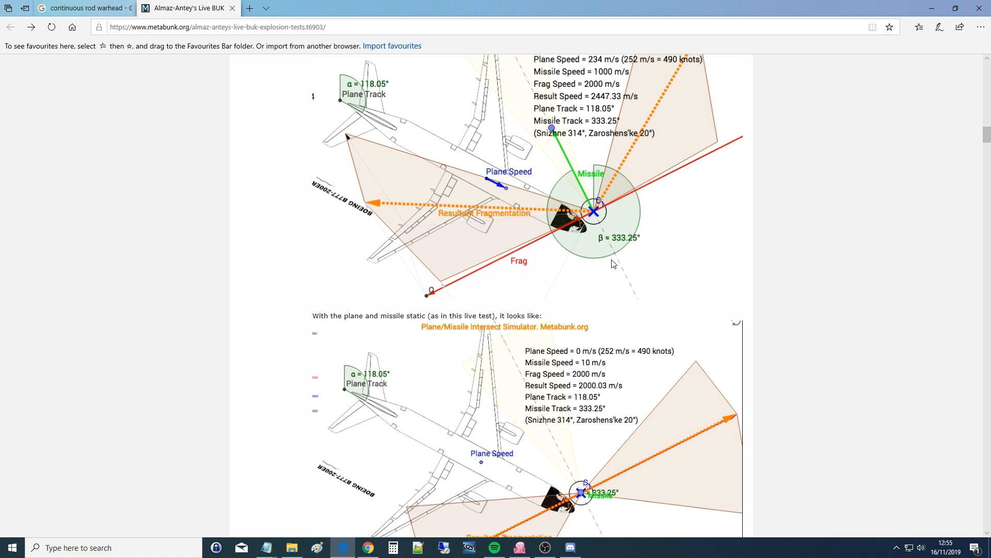
{"action": "mouse_move", "coordinate": [645, 137]}
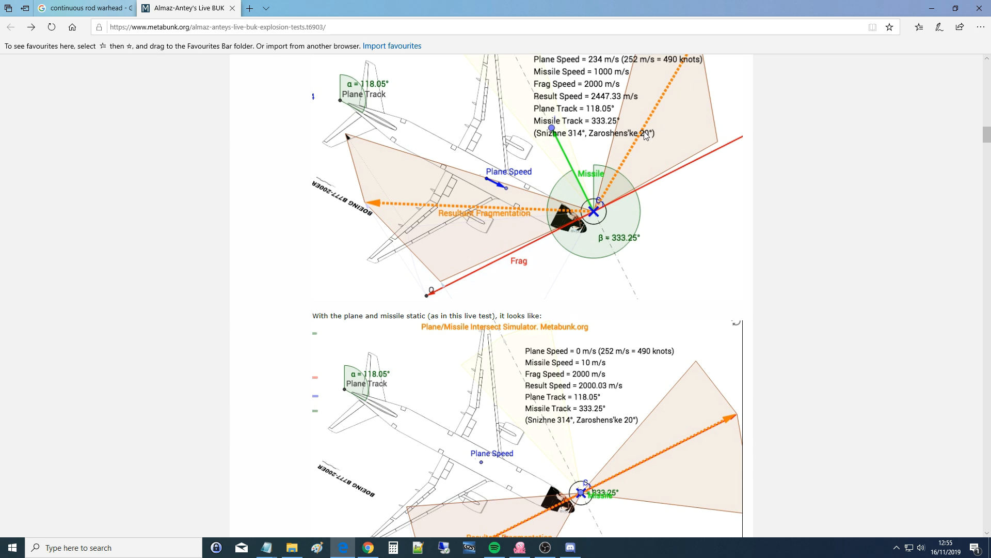
{"action": "mouse_move", "coordinate": [708, 172]}
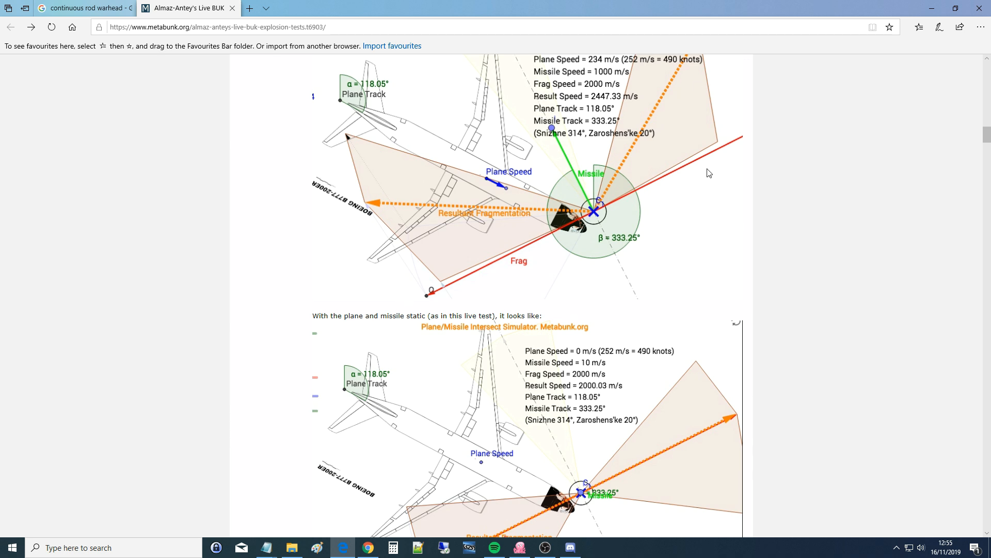
{"action": "scroll", "scroll_direction": "down", "scroll_amount": 3}
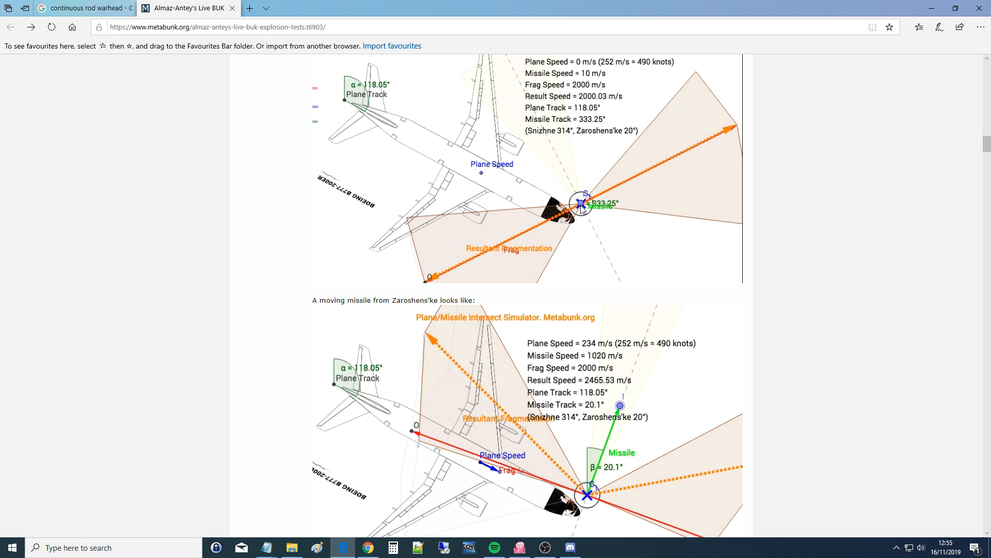
{"action": "mouse_move", "coordinate": [453, 223]}
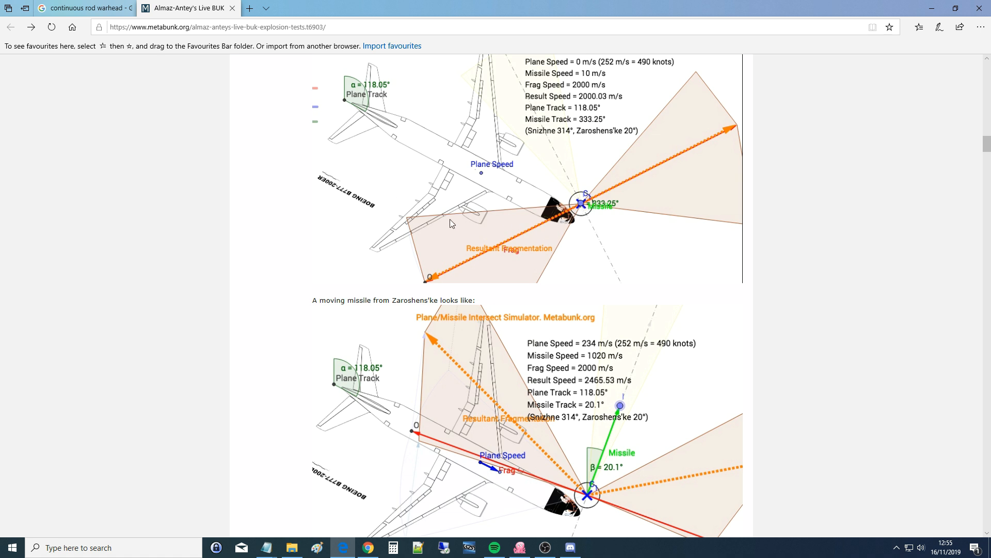
{"action": "mouse_move", "coordinate": [514, 246]}
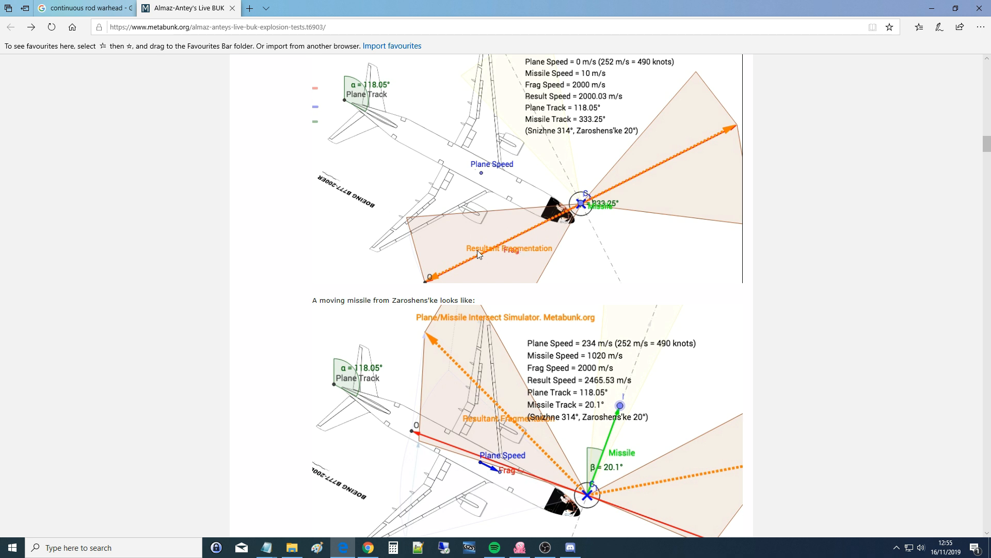
{"action": "scroll", "scroll_direction": "down", "scroll_amount": 3}
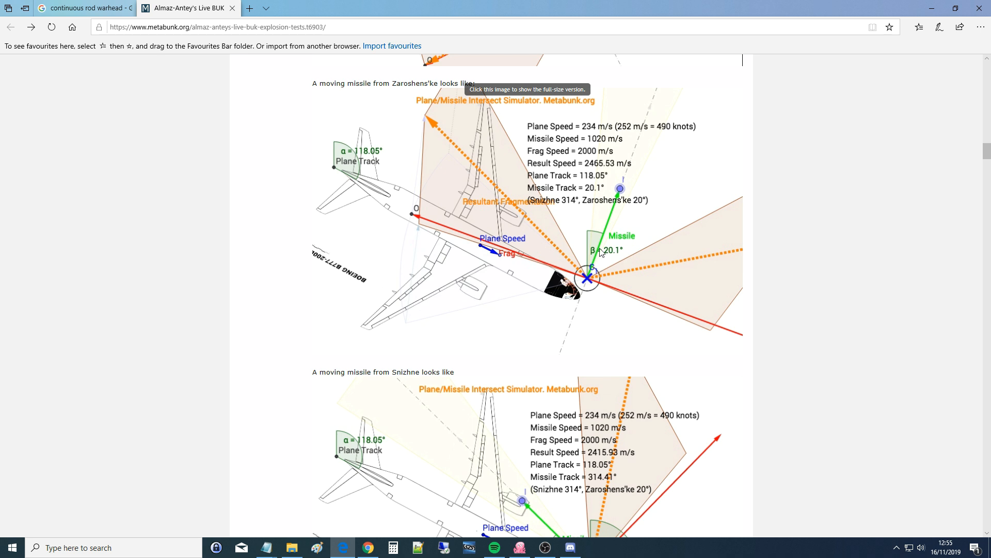
{"action": "mouse_move", "coordinate": [499, 221]}
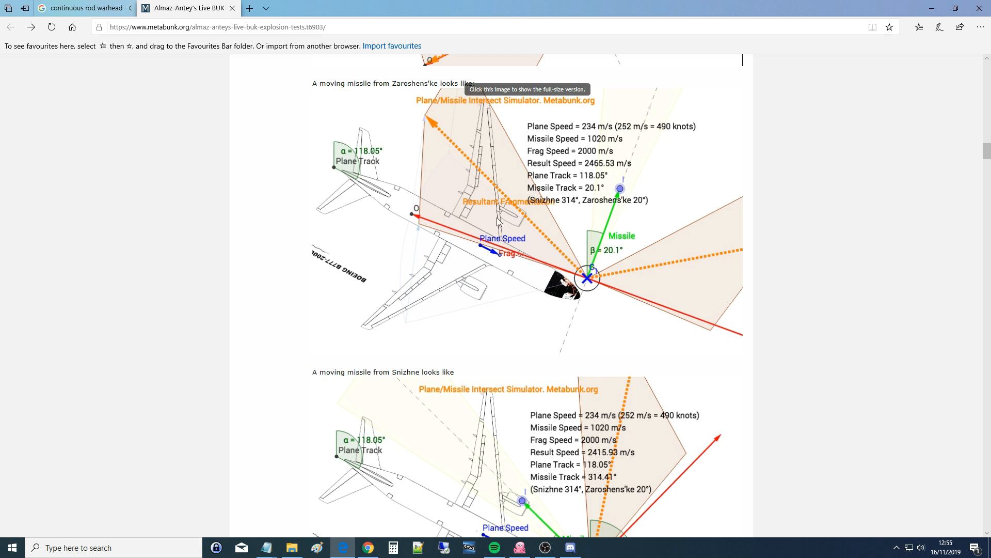
{"action": "scroll", "scroll_direction": "down", "scroll_amount": 3}
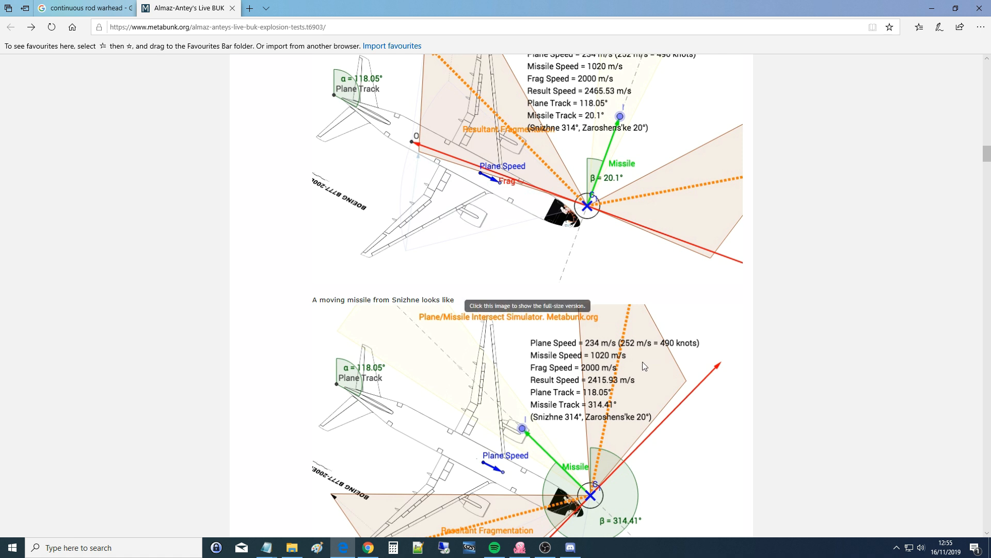
{"action": "mouse_move", "coordinate": [642, 366]}
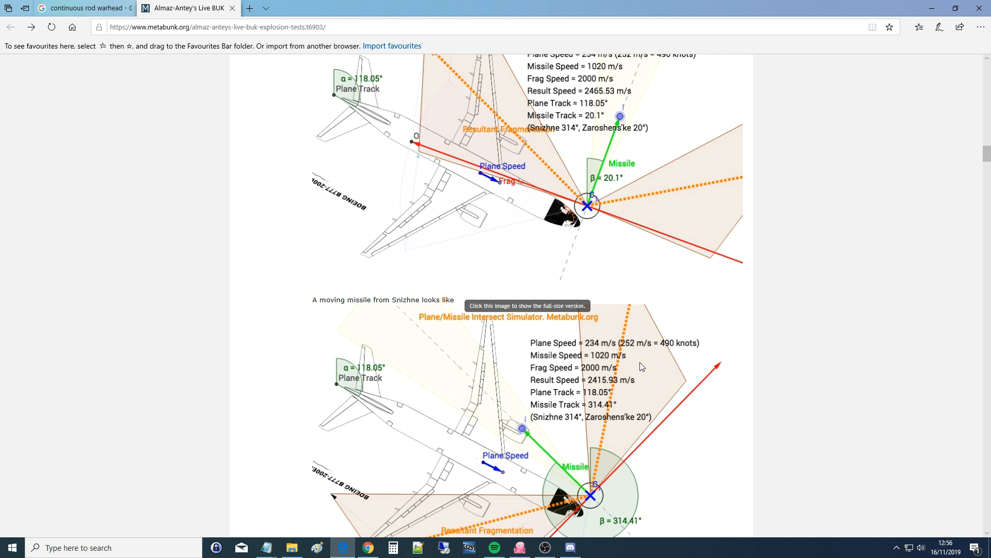
{"action": "mouse_move", "coordinate": [567, 184]}
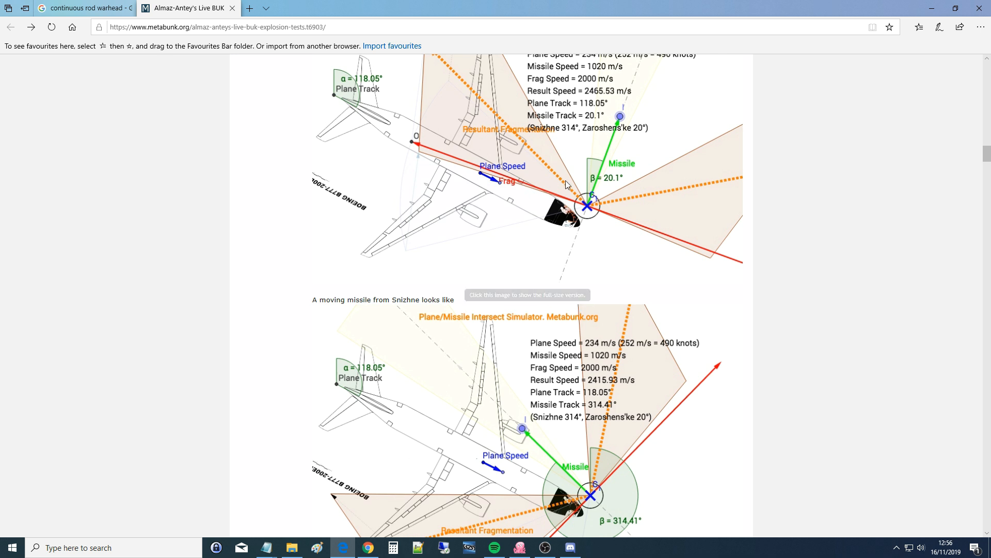